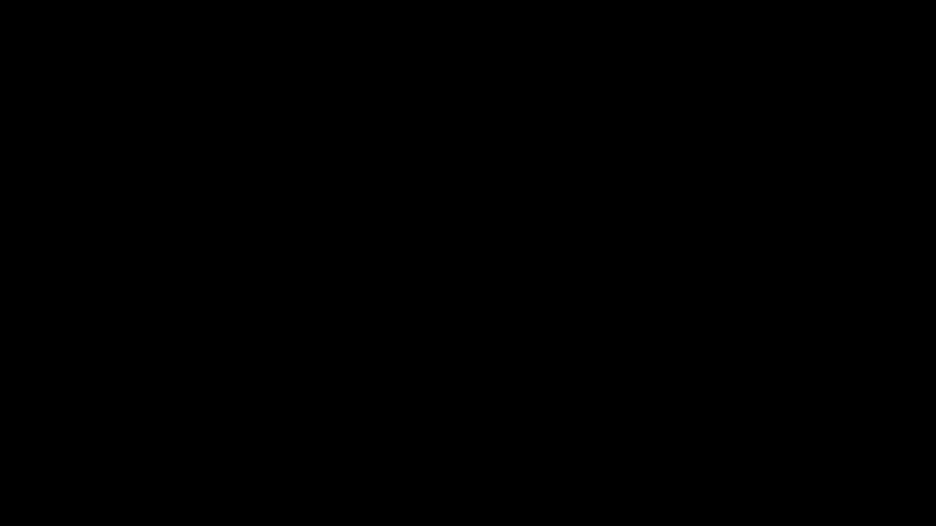
text(when I do a g)
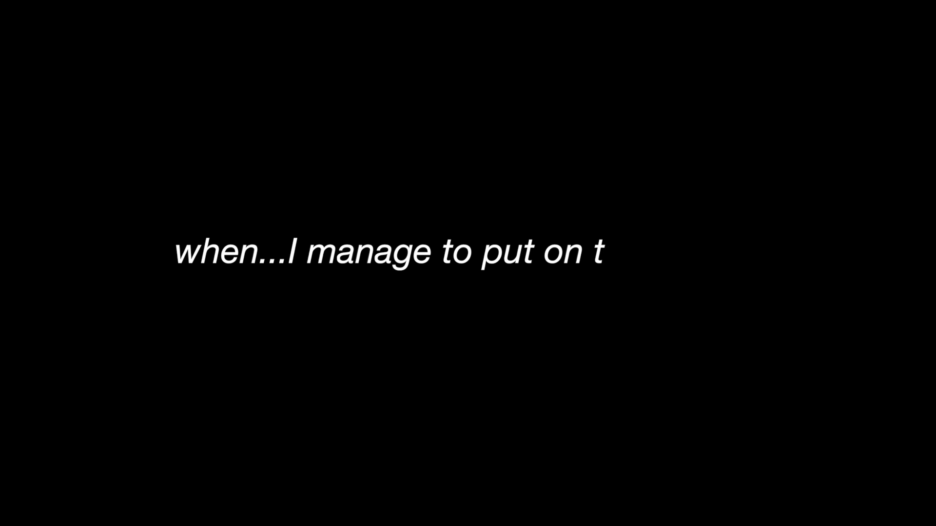
text(he canvas)
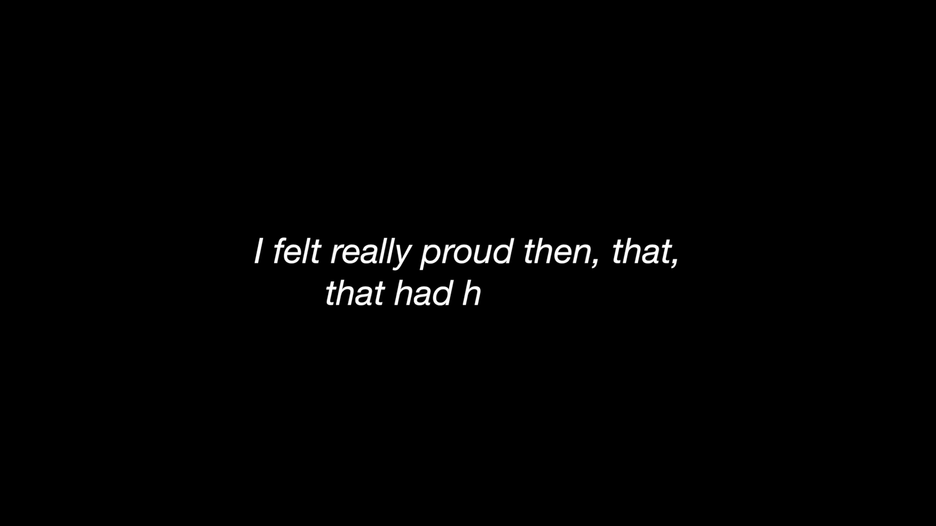
text(appened)
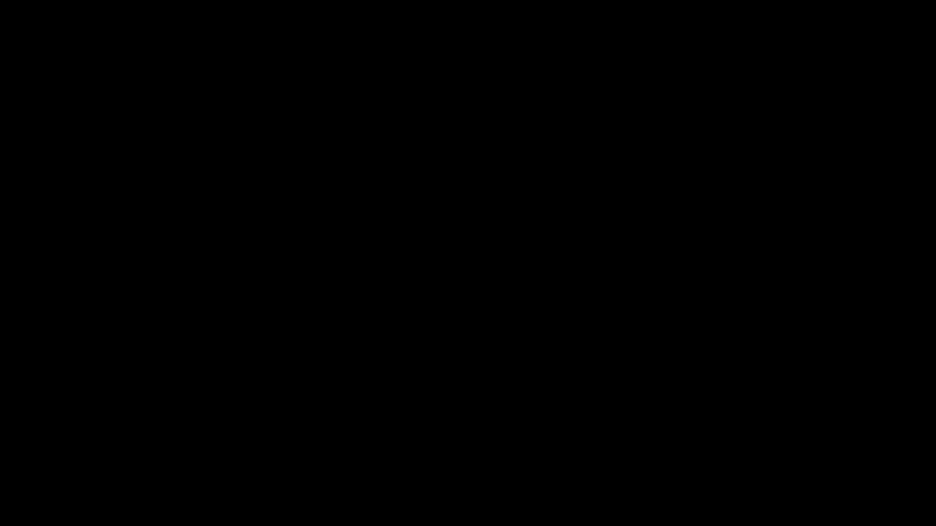
text(it was somet)
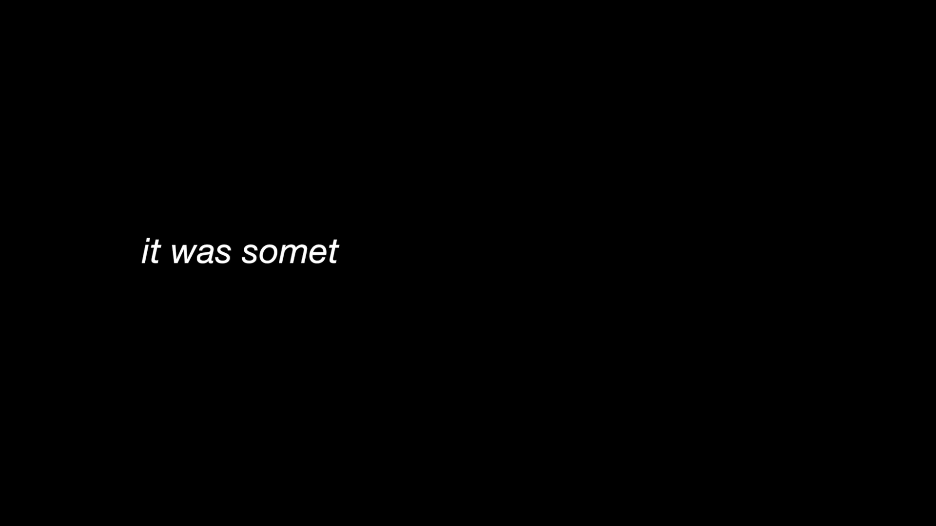